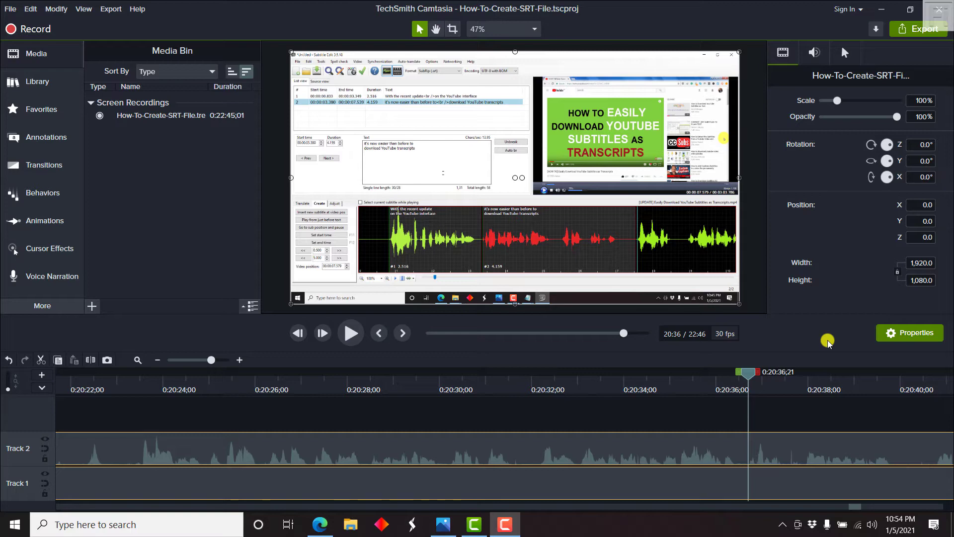
pyautogui.moveTo(792, 307)
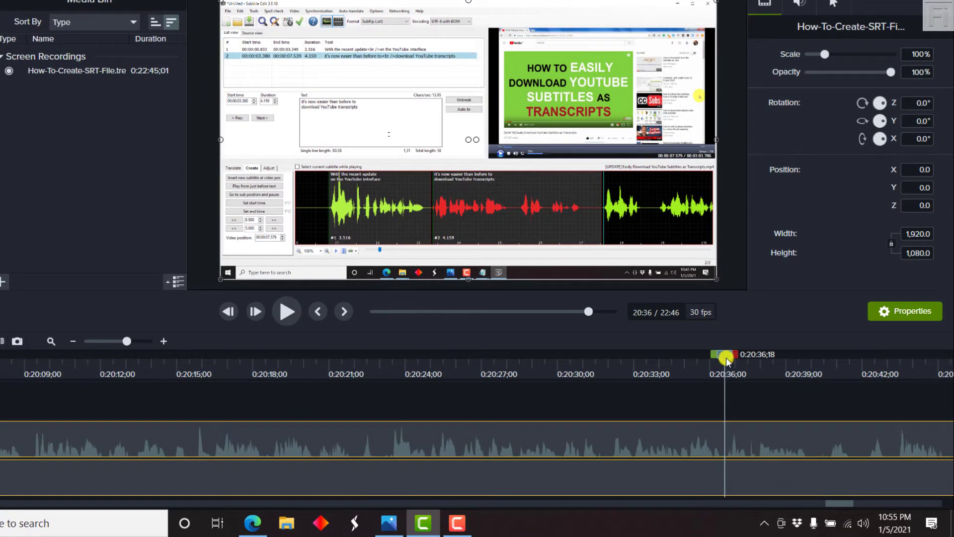
pyautogui.moveTo(727, 432)
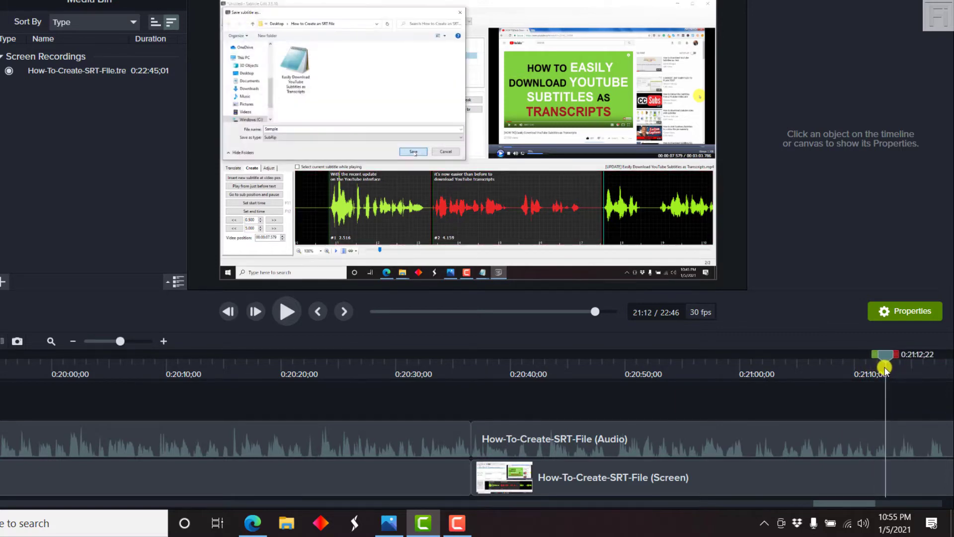
pyautogui.moveTo(846, 417)
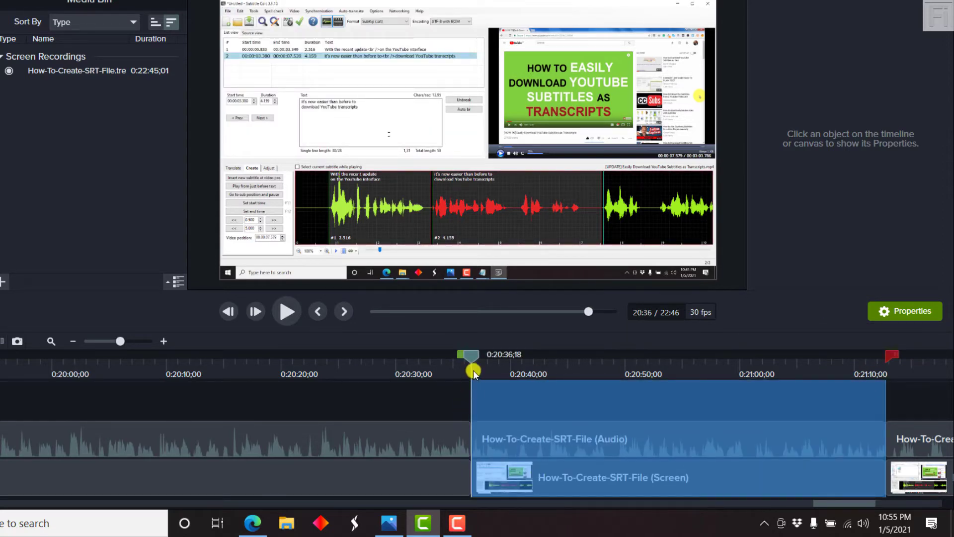
# Delete the section's audio clip and select its screen clip
pyautogui.click(645, 426)
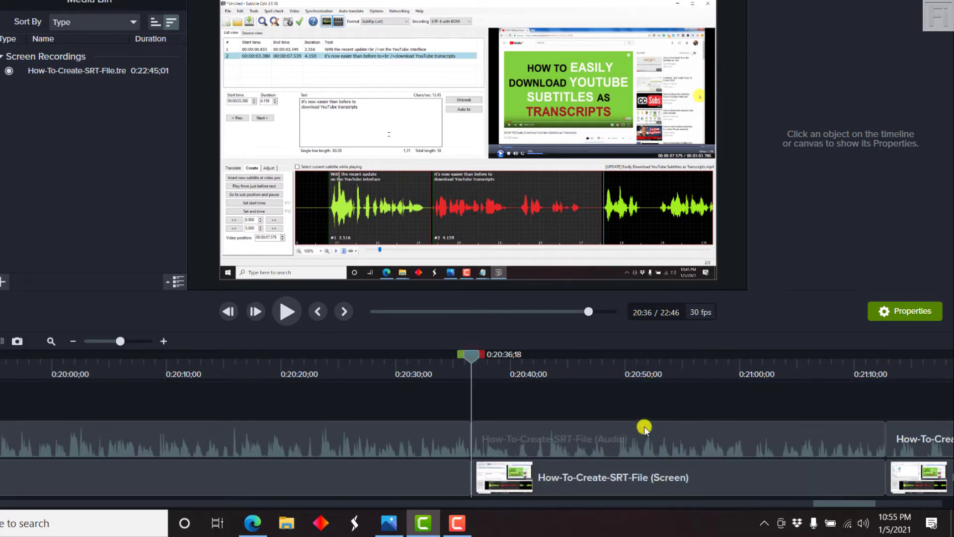
pyautogui.moveTo(611, 412)
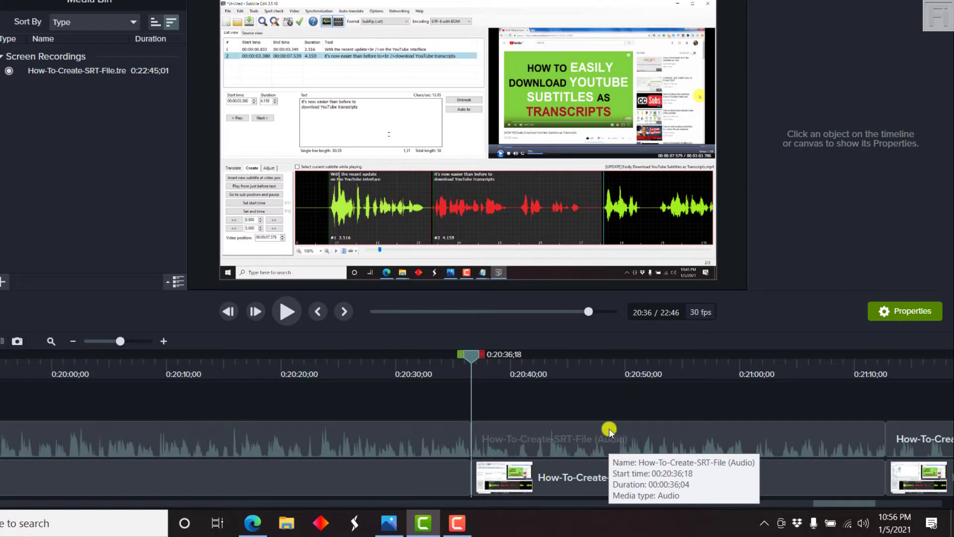
pyautogui.moveTo(586, 410)
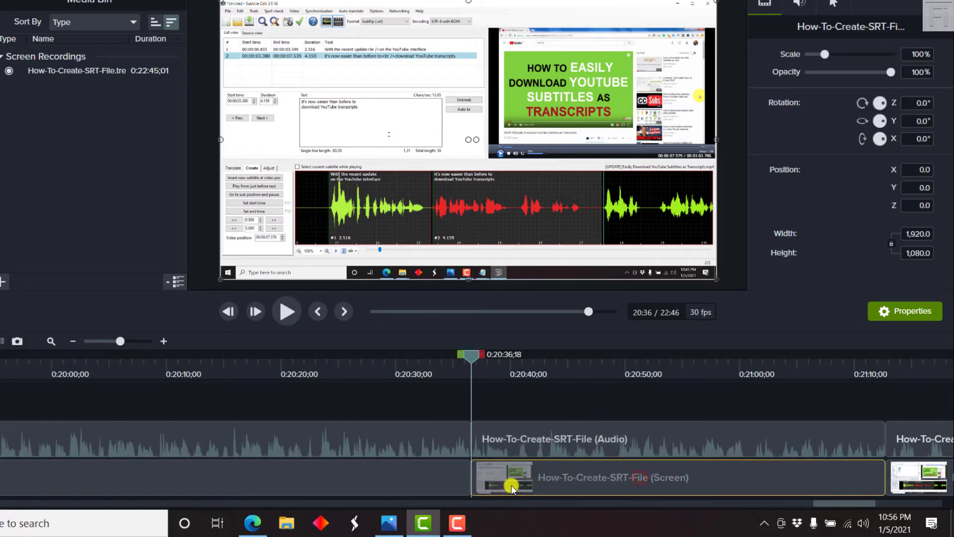
pyautogui.moveTo(598, 455)
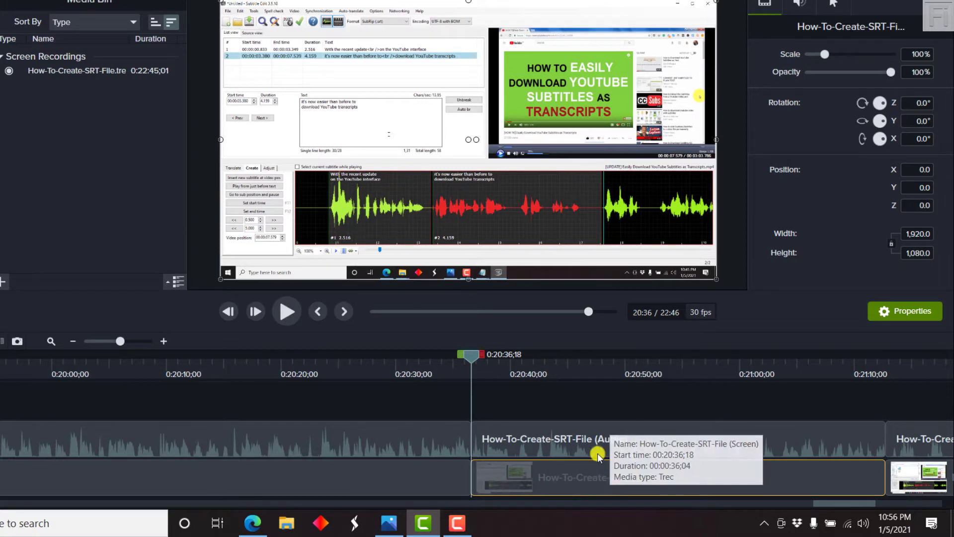
pyautogui.click(566, 439)
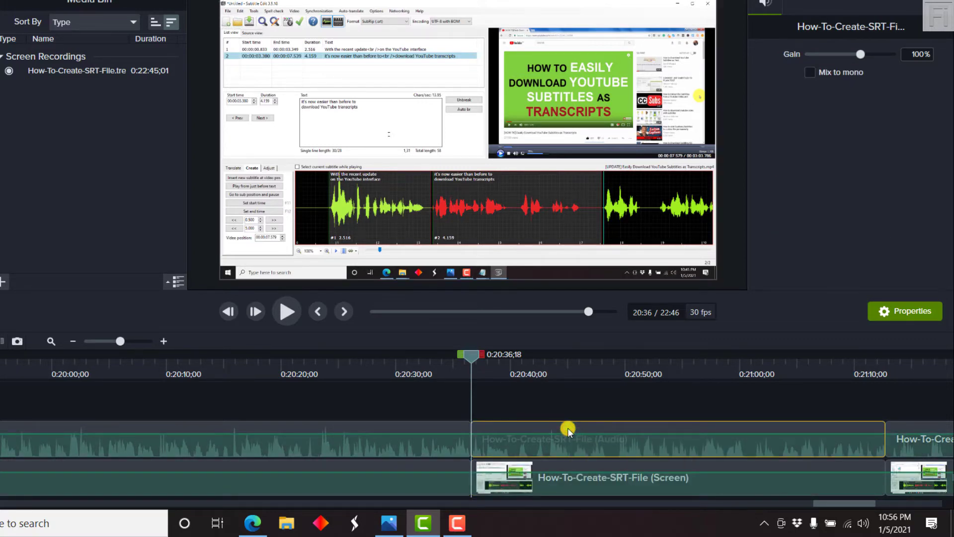
pyautogui.click(613, 477)
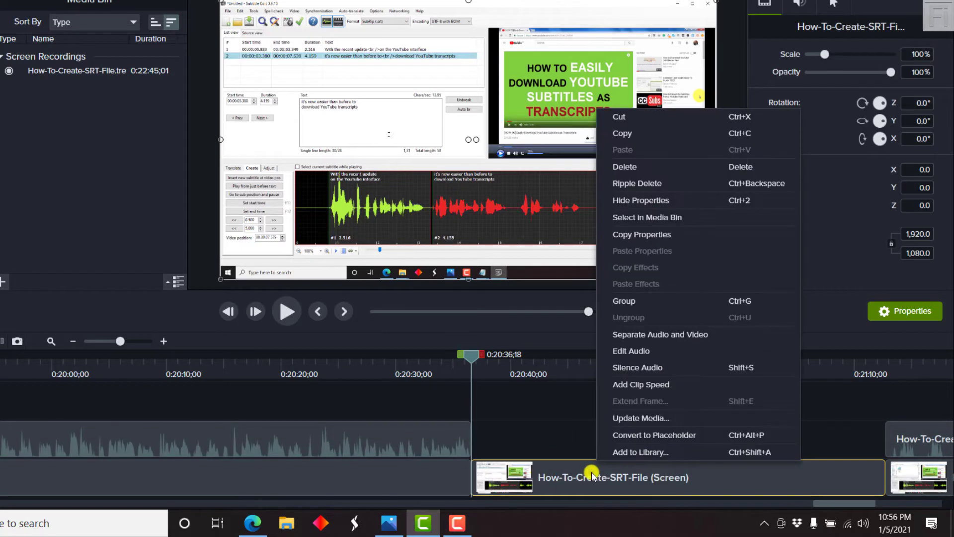
pyautogui.moveTo(637, 367)
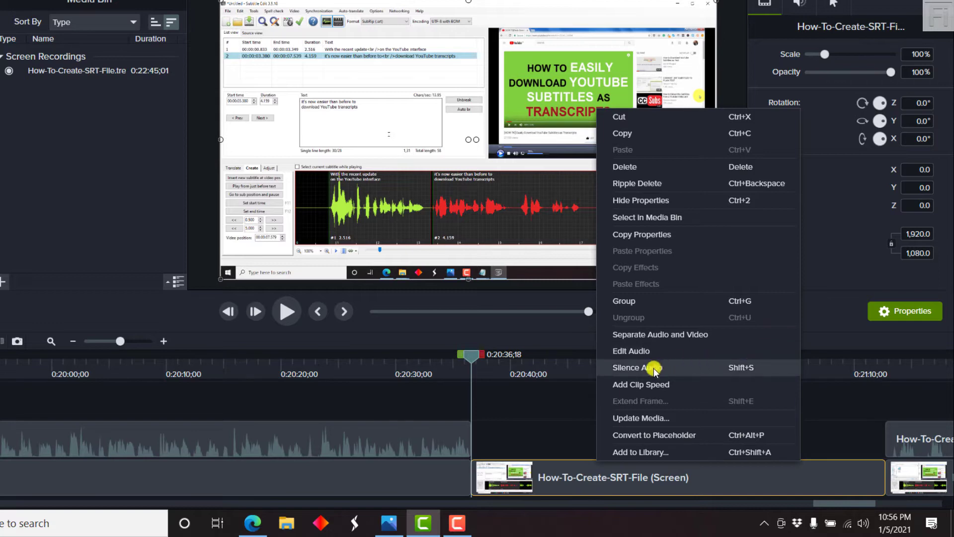
# Add clip speed to the screen clip and shorten it to 6.23x, under six seconds
pyautogui.click(640, 384)
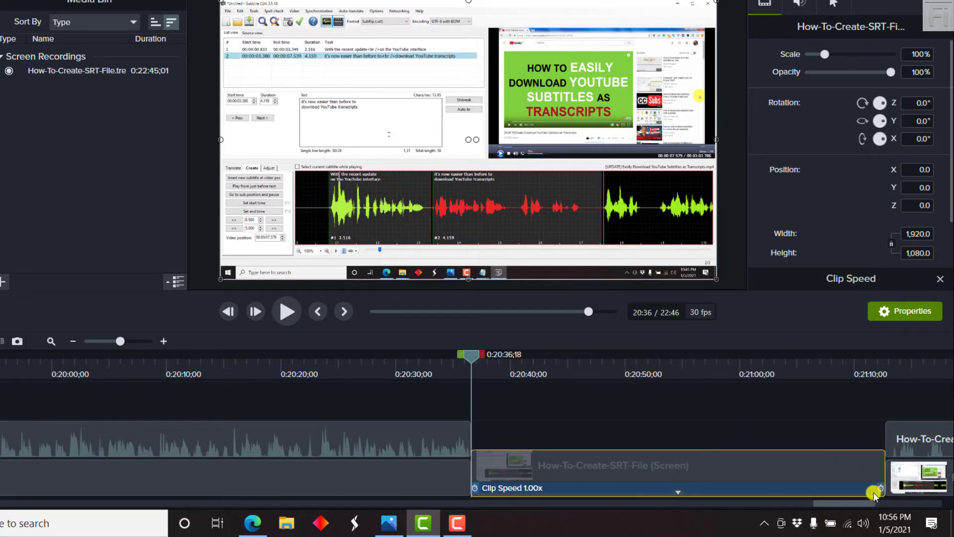
pyautogui.moveTo(877, 492); pyautogui.dragTo(661, 491)
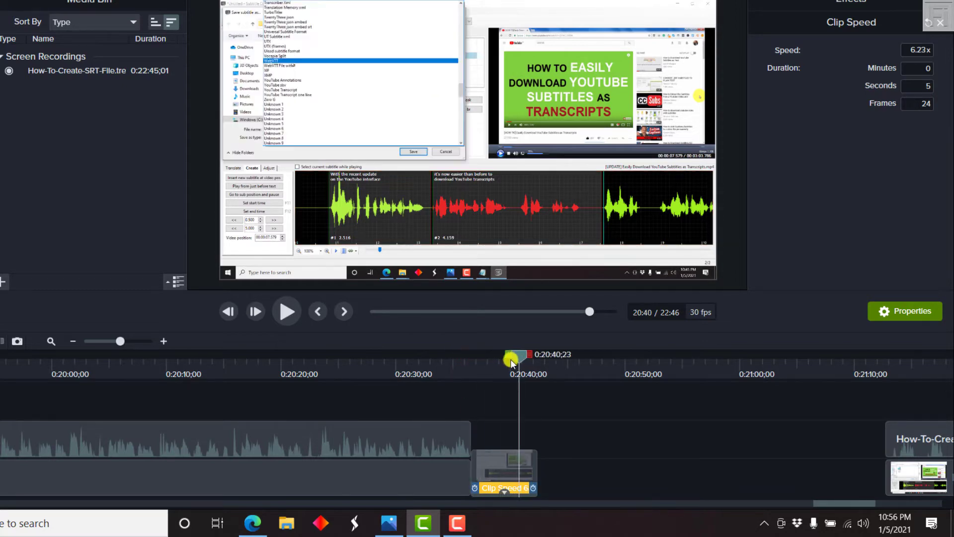
pyautogui.click(504, 474)
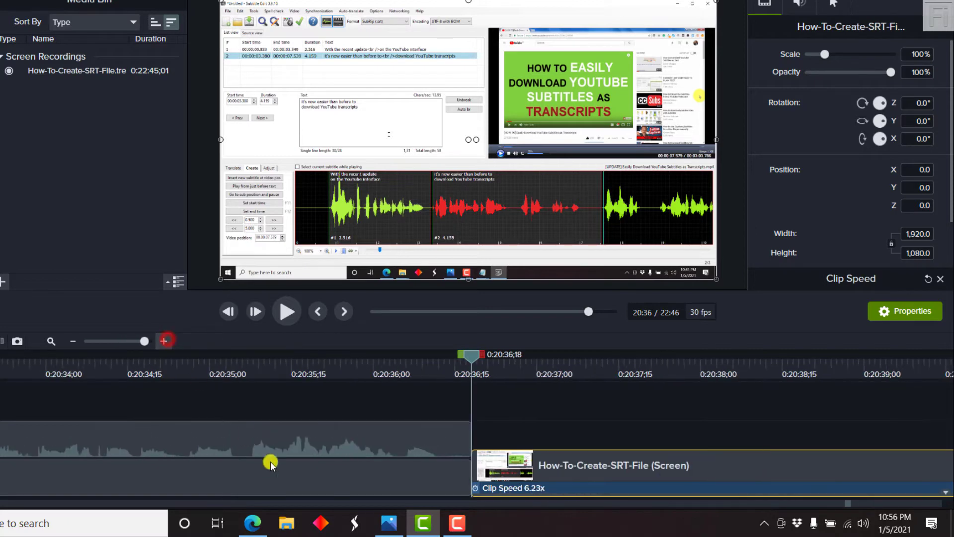
pyautogui.moveTo(74, 341)
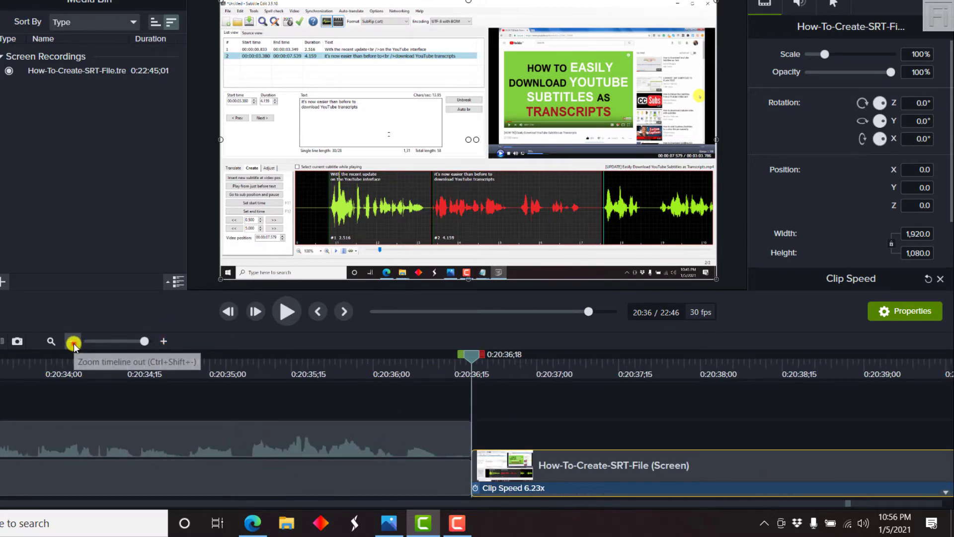
# Produce the selected sped-up timeline range as its own output via Produce Timeline Selection As
pyautogui.click(74, 341)
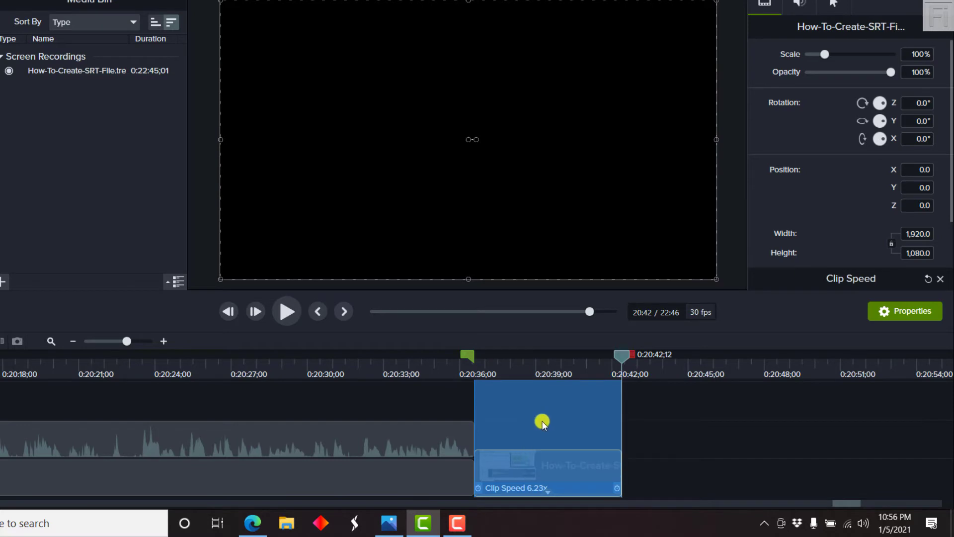
pyautogui.rightClick(542, 423)
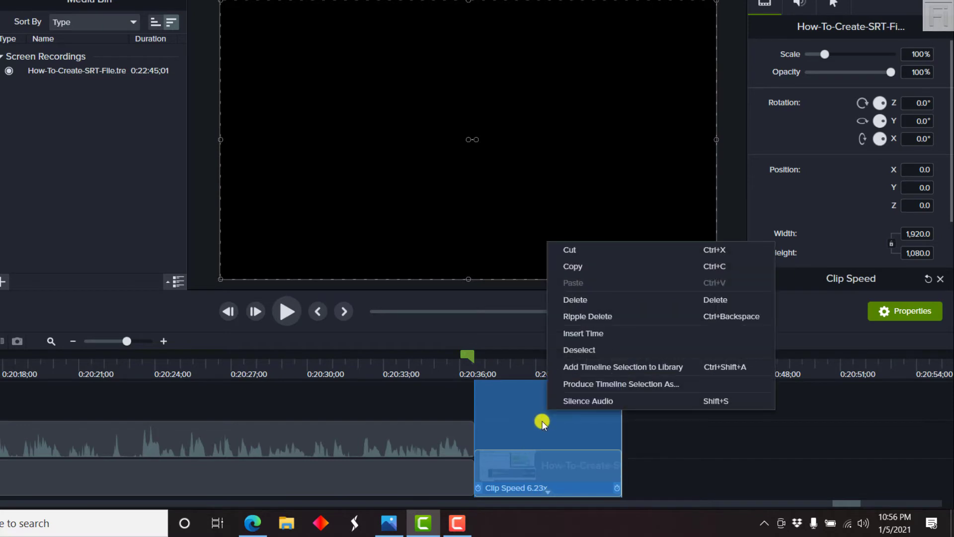
pyautogui.moveTo(622, 384)
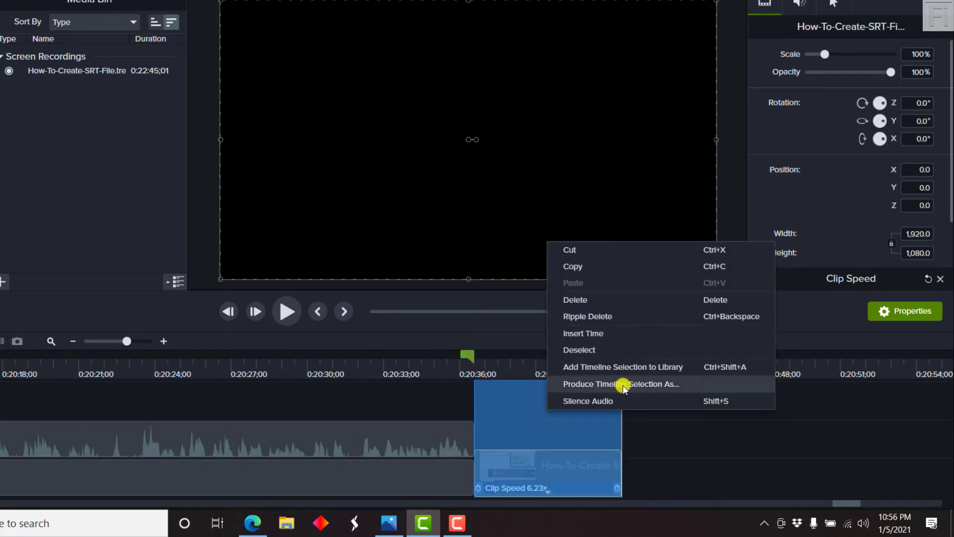
pyautogui.click(621, 384)
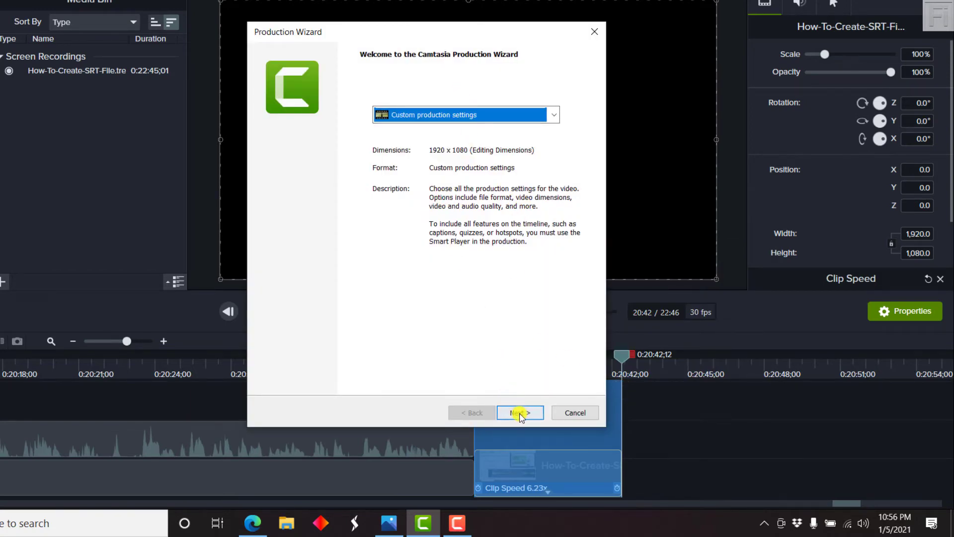
# Choose the animated GIF format in the Production Wizard and reach its encoding options
pyautogui.click(519, 412)
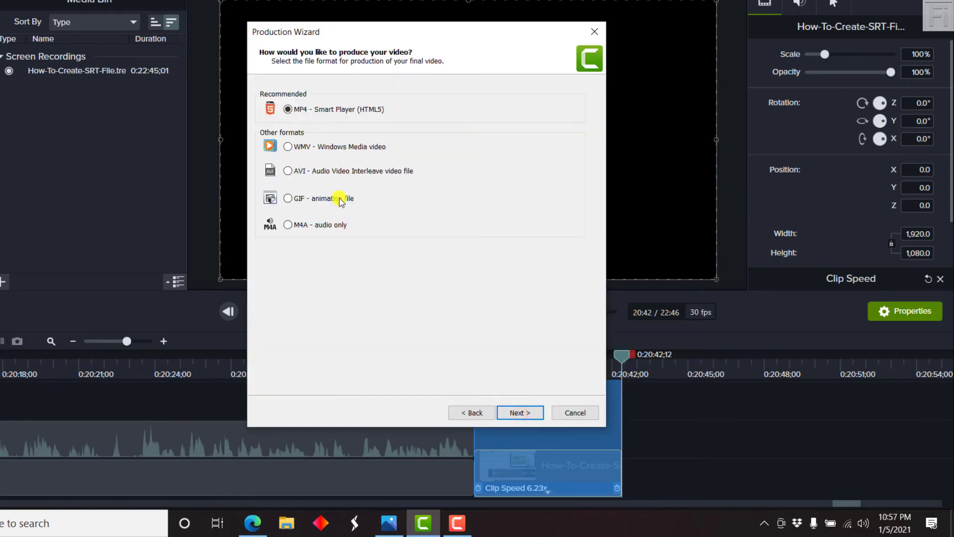
pyautogui.click(288, 198)
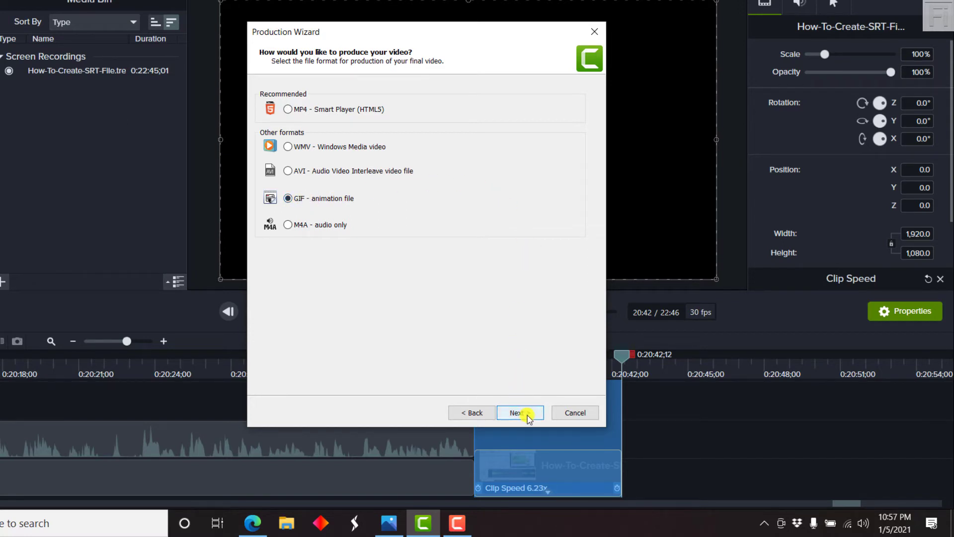
pyautogui.click(519, 413)
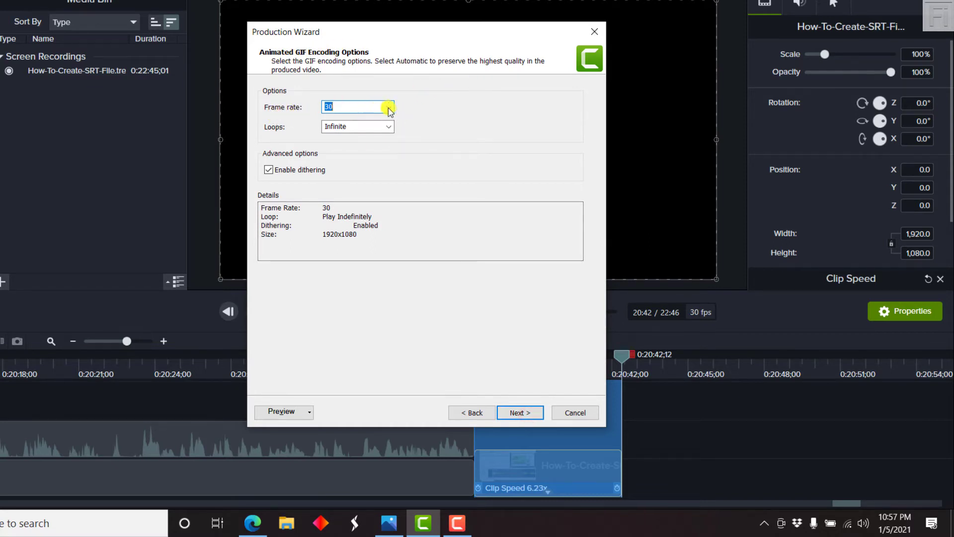
# Keep frame rate 30 and infinite loops, toggling dithering off and back on
pyautogui.click(388, 106)
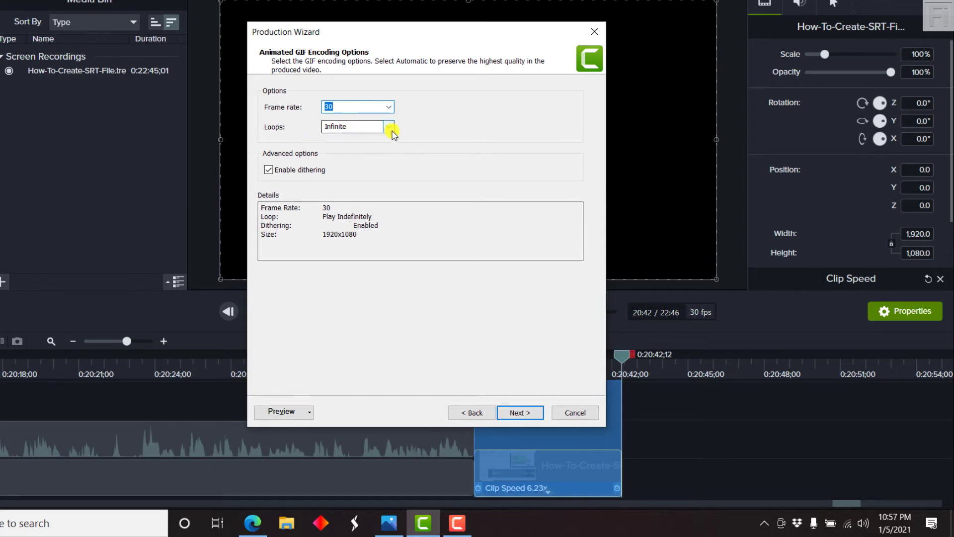
pyautogui.click(389, 127)
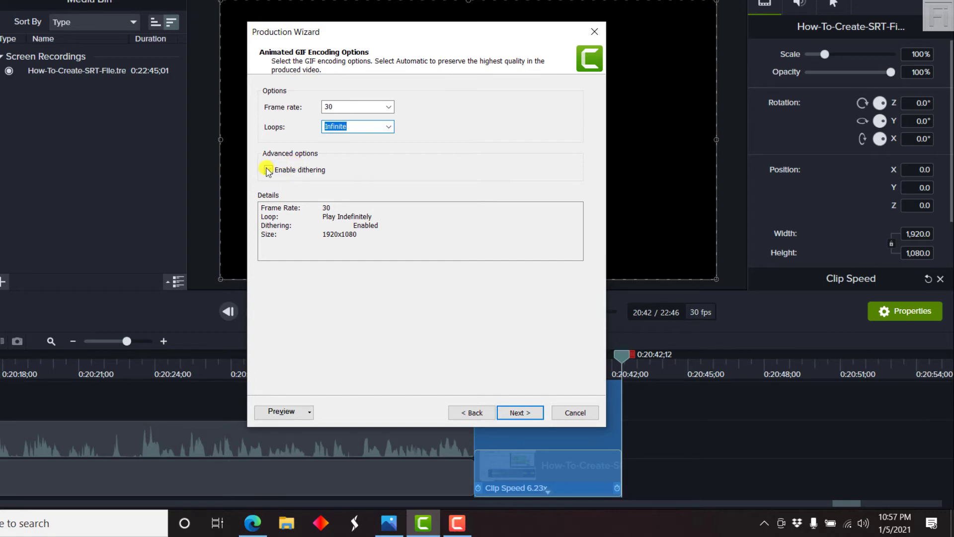
pyautogui.click(269, 170)
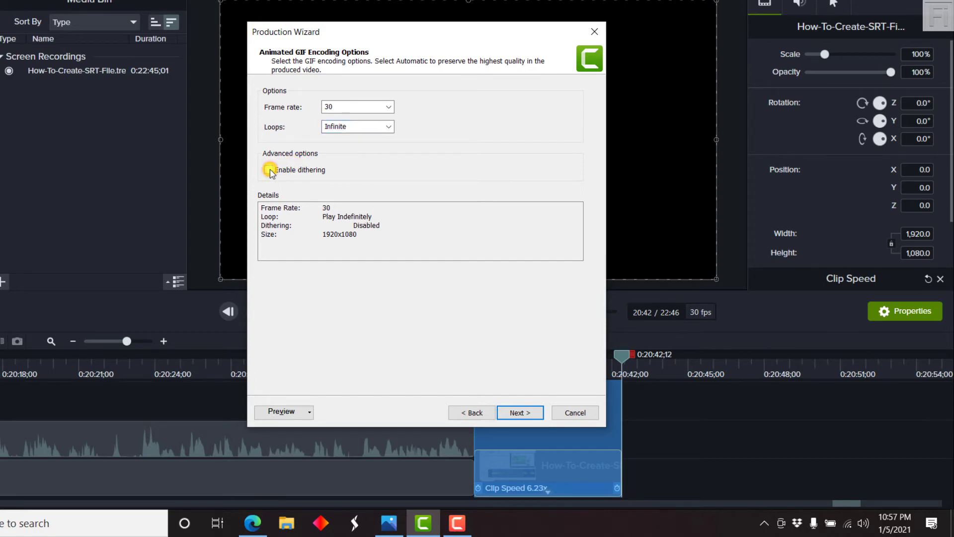
pyautogui.click(268, 170)
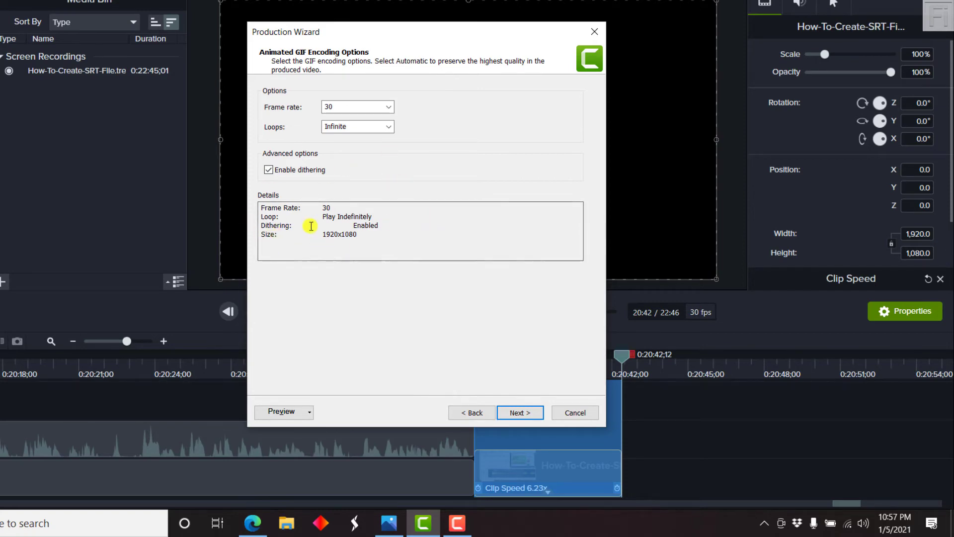
pyautogui.moveTo(323, 241)
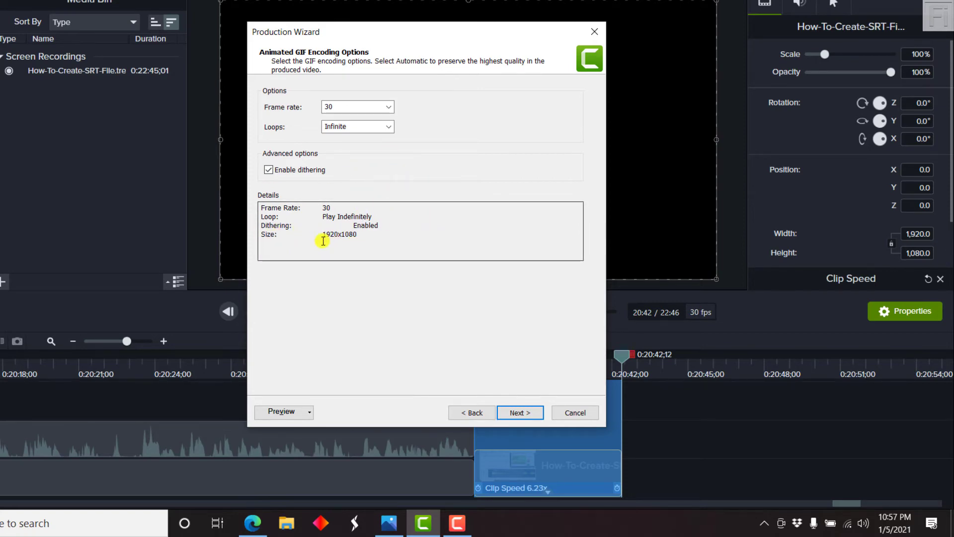
pyautogui.moveTo(515, 382)
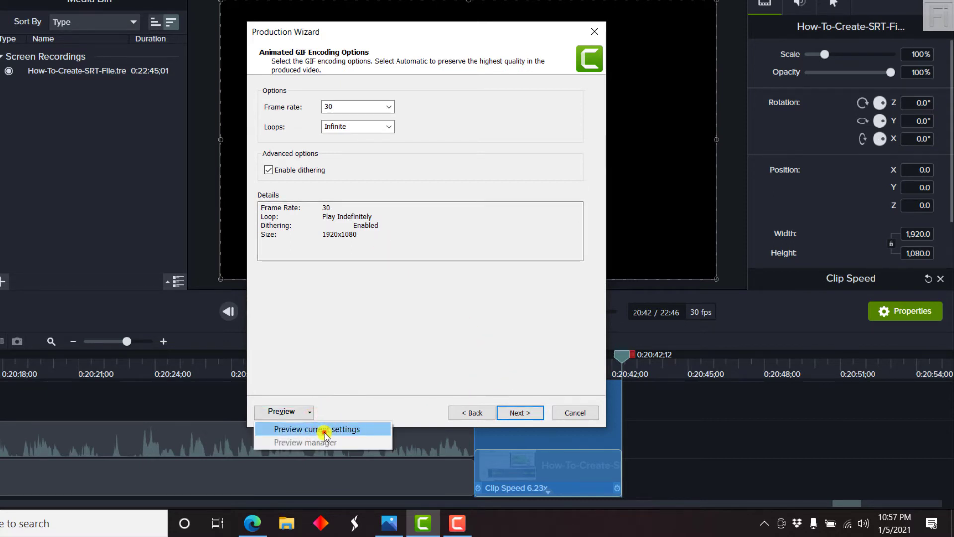
# Watch the GIF preview of the current settings in Microsoft Edge
pyautogui.click(316, 428)
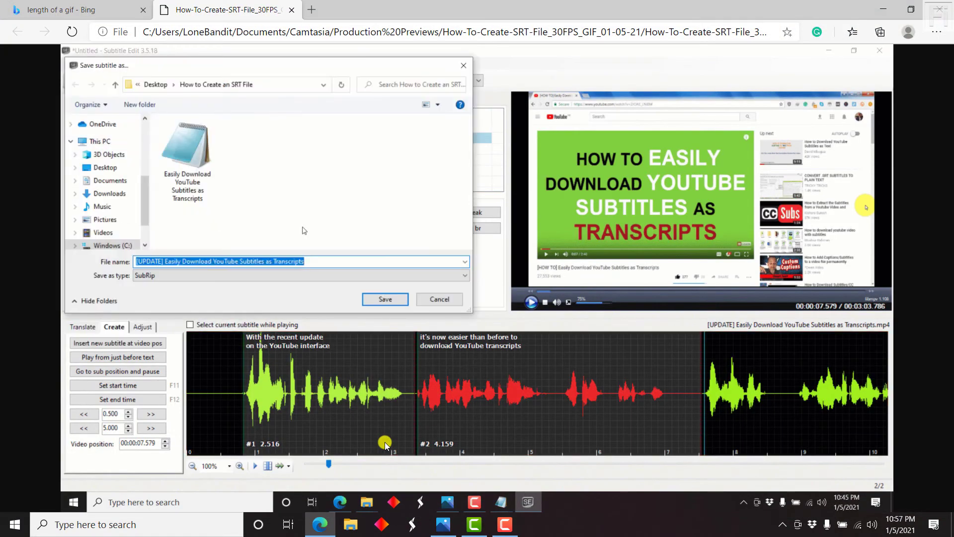
pyautogui.click(463, 275)
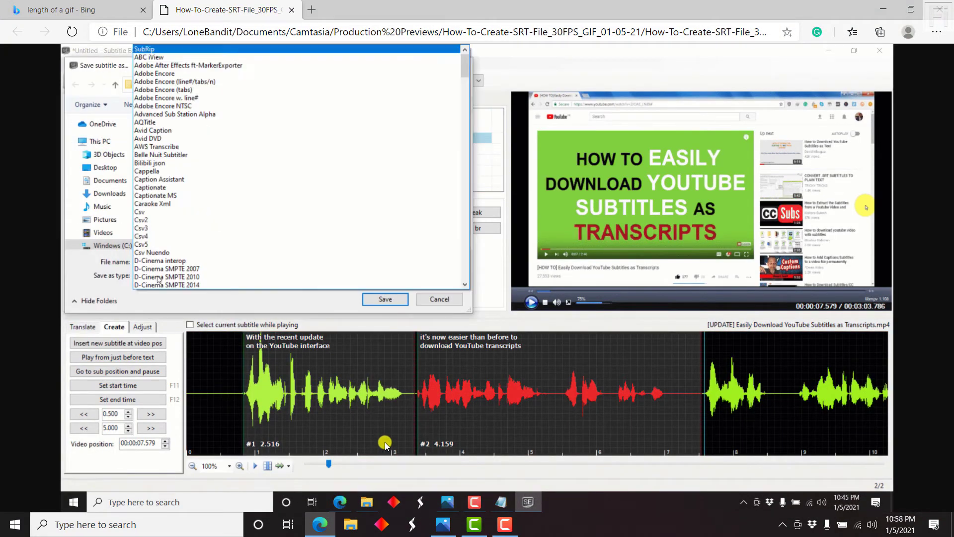
pyautogui.scroll(-3)
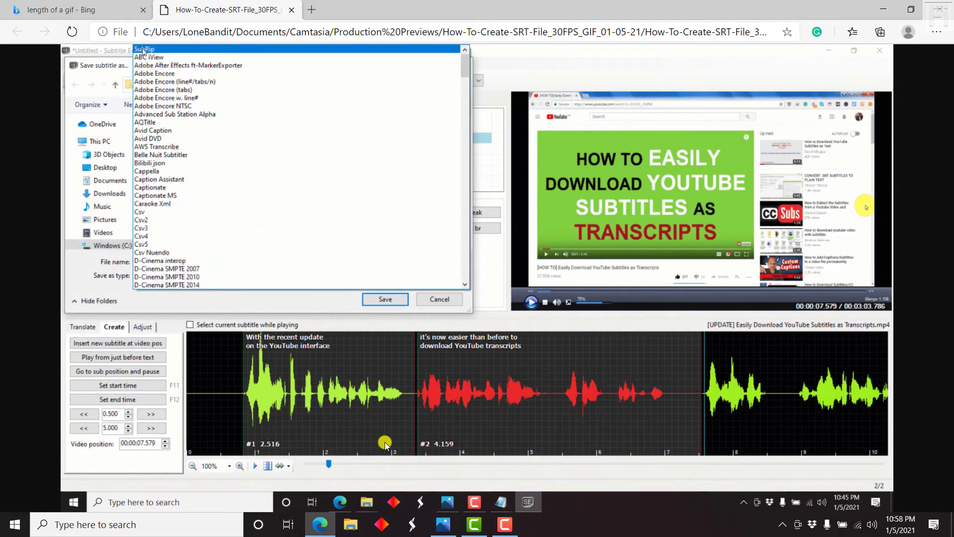
pyautogui.scroll(-3)
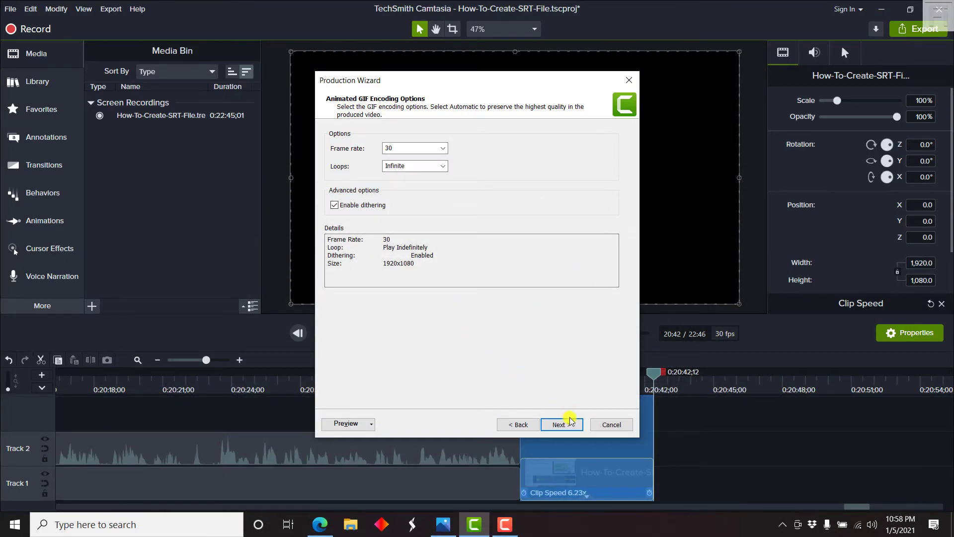
# Try Custom video size, keep Current 1920x1080, and move past the video size step
pyautogui.click(559, 424)
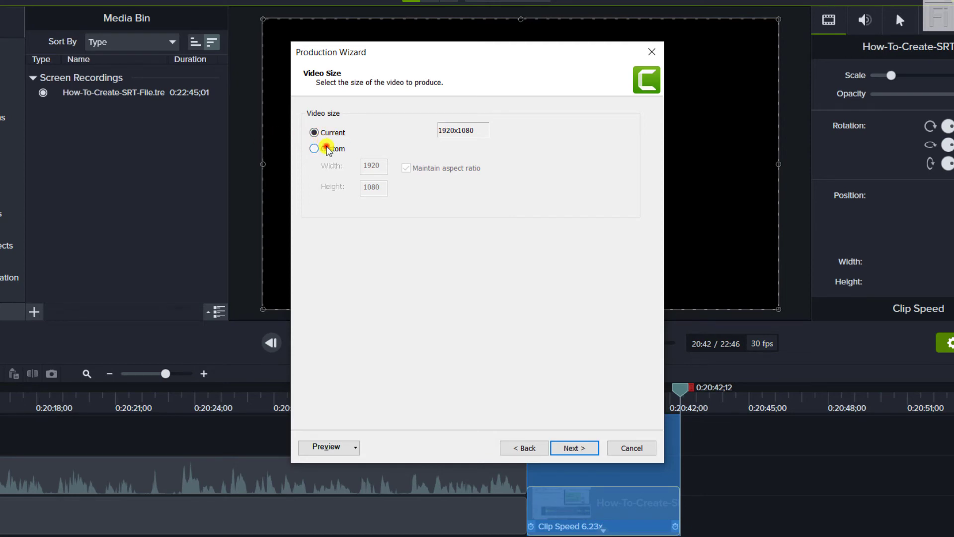
pyautogui.click(314, 149)
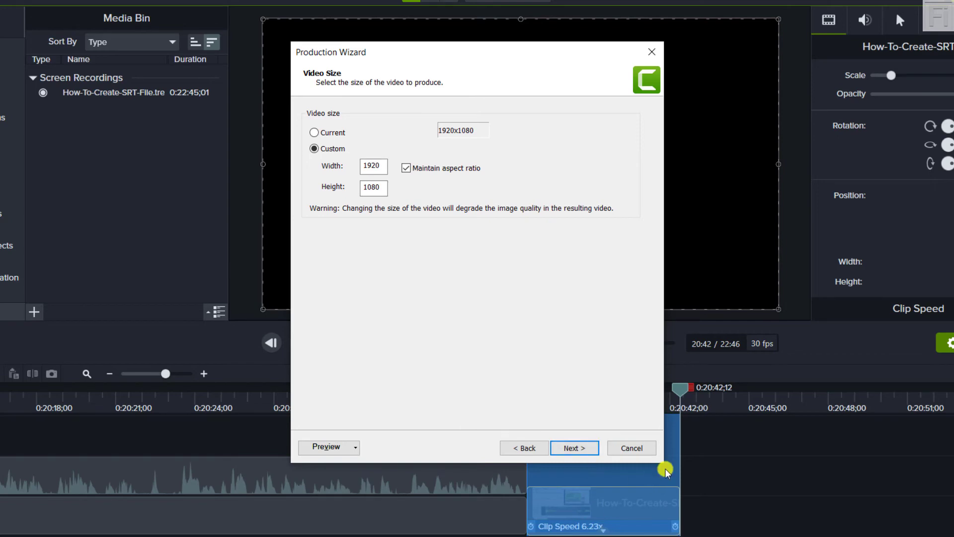
pyautogui.moveTo(618, 434)
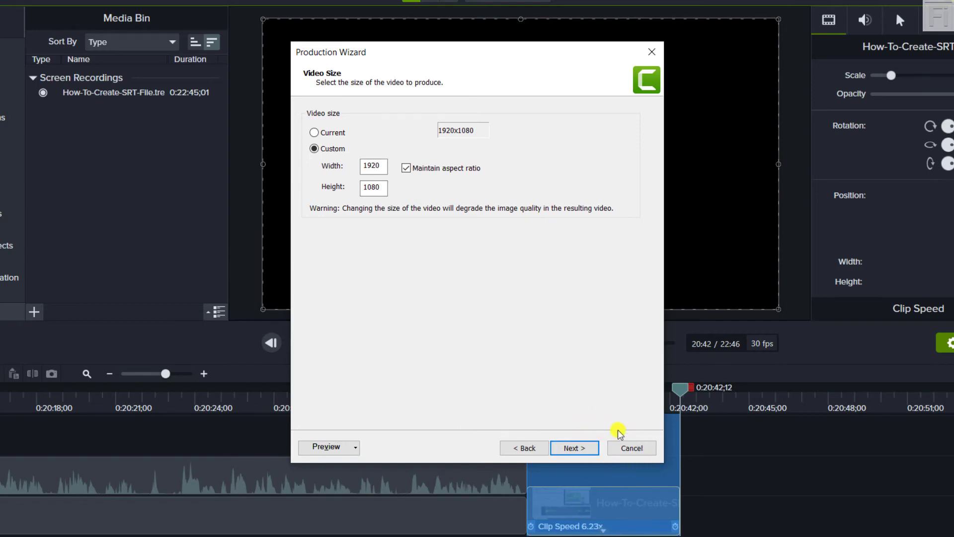
pyautogui.moveTo(491, 324)
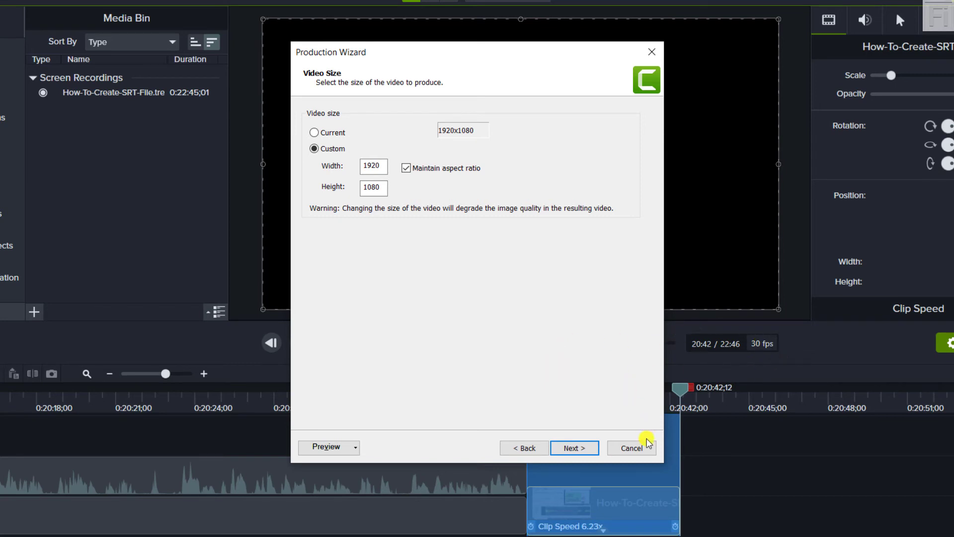
pyautogui.click(314, 133)
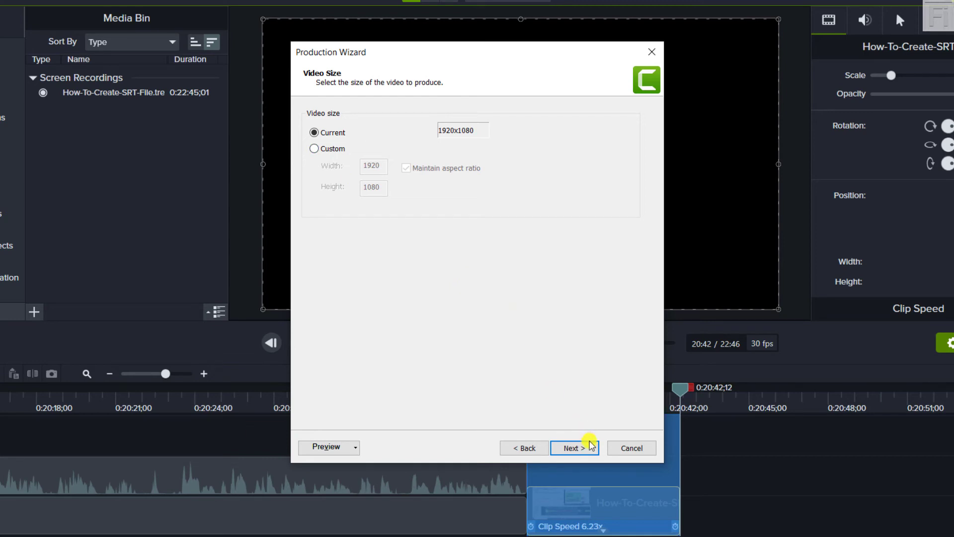
pyautogui.click(575, 448)
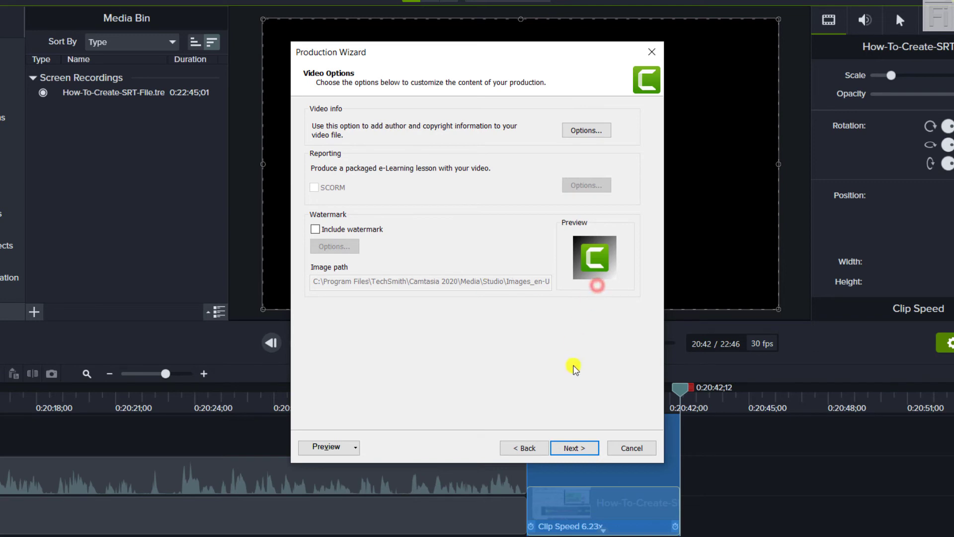
# Keep the production name How-To-Create-SRT-File and folder, and finish producing the GIF
pyautogui.click(574, 448)
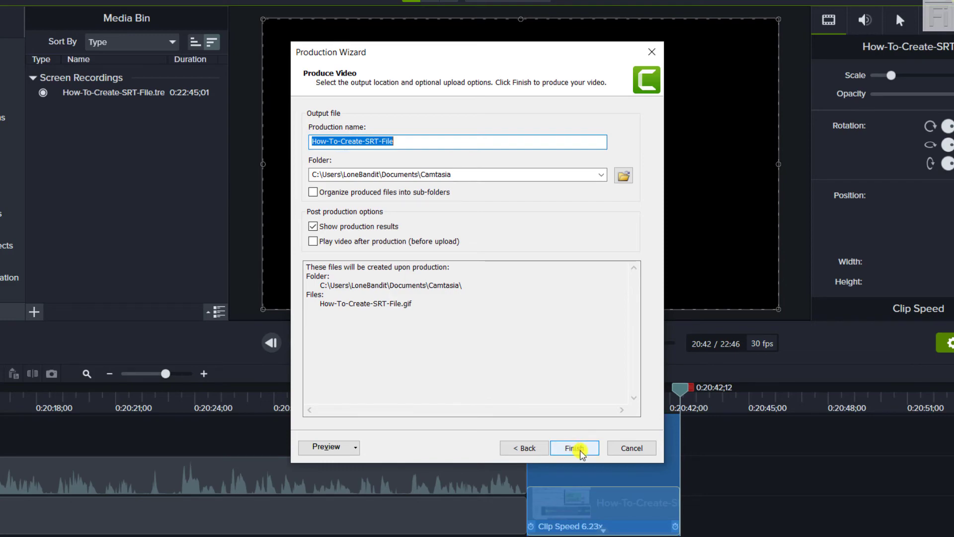
pyautogui.click(575, 448)
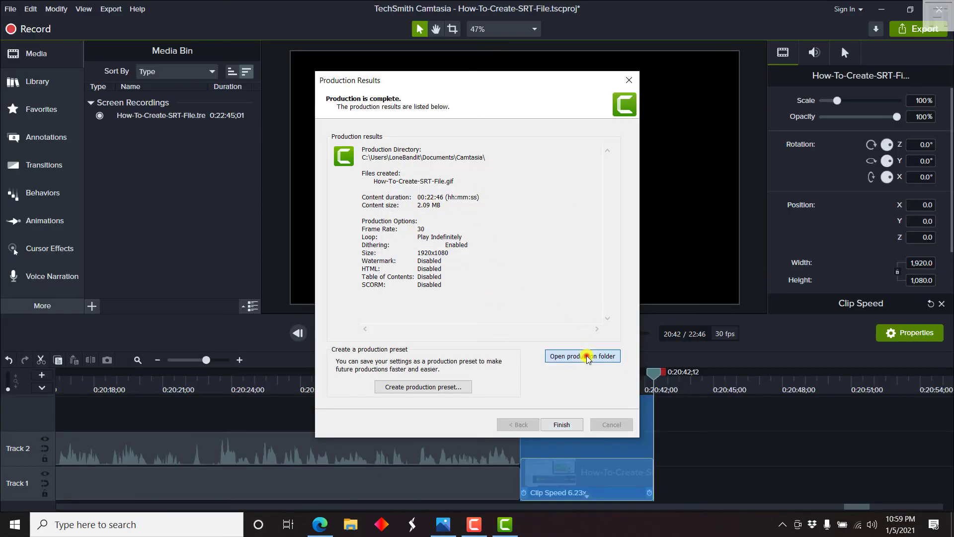
# View How-To-Create-SRT-File.gif from the Camtasia folder in Photos
pyautogui.click(581, 356)
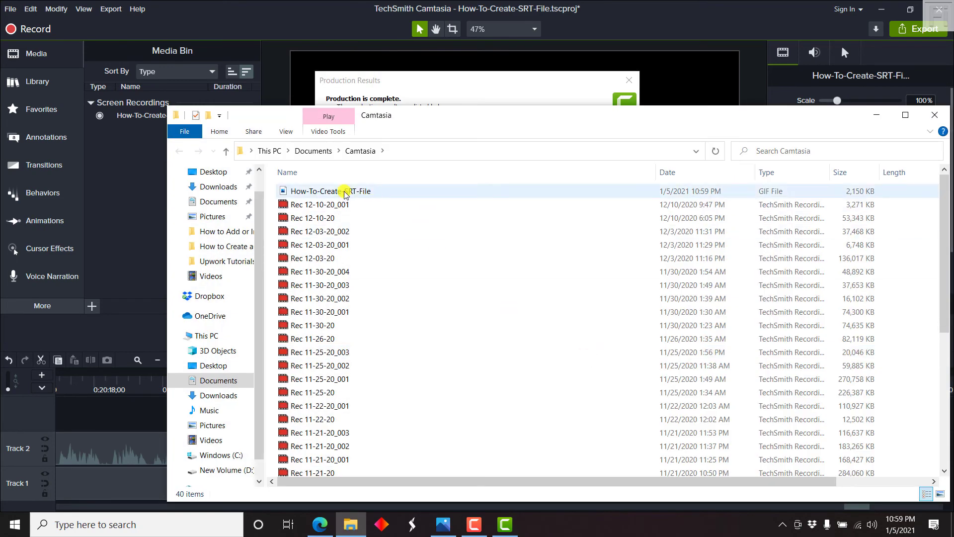
pyautogui.click(330, 191)
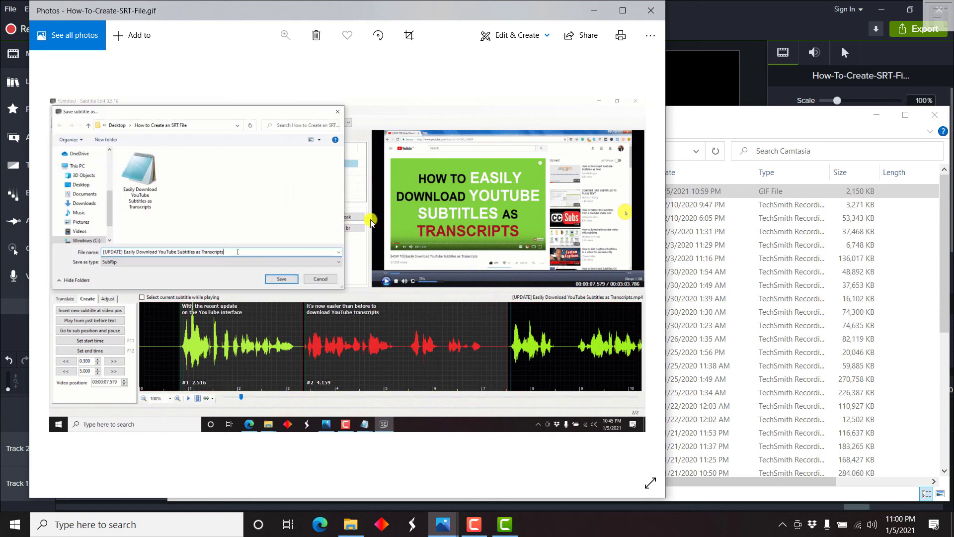
pyautogui.click(337, 261)
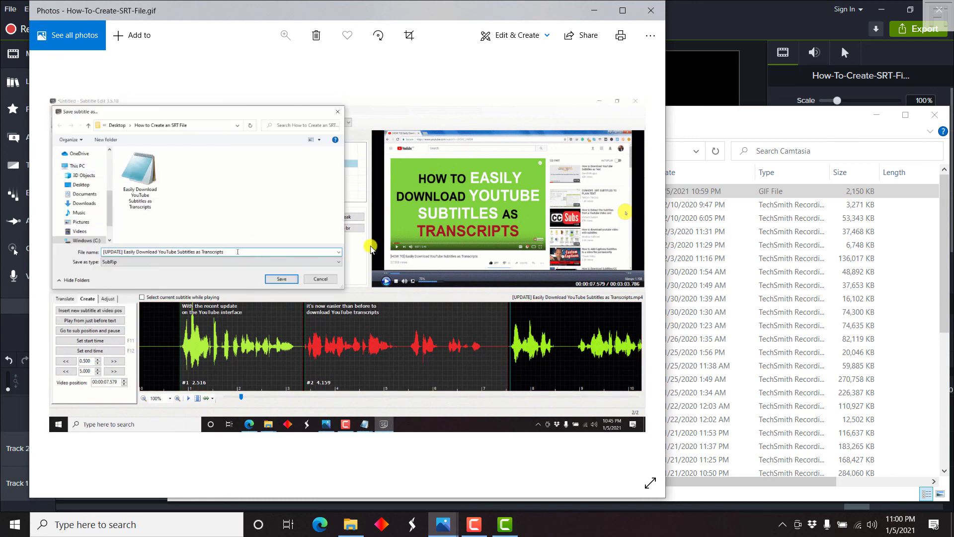
pyautogui.click(339, 262)
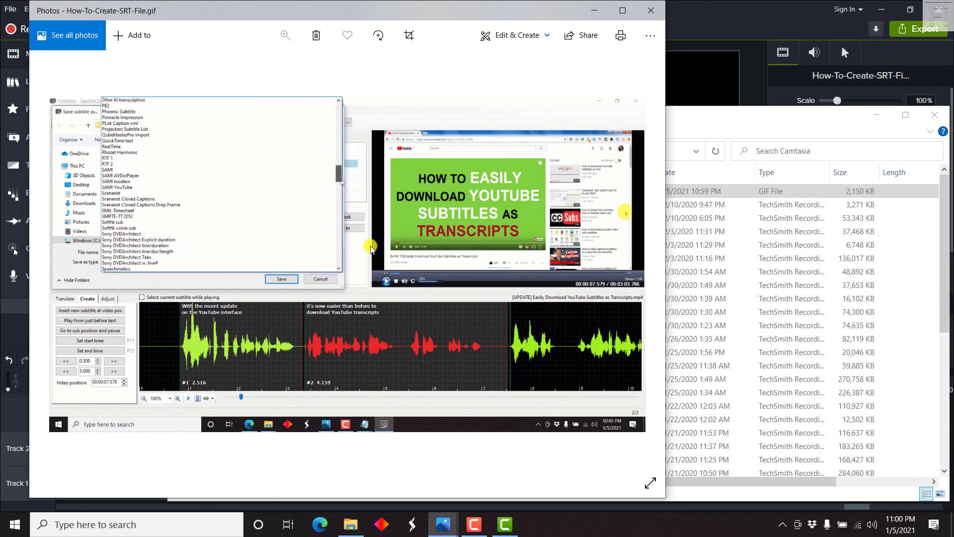